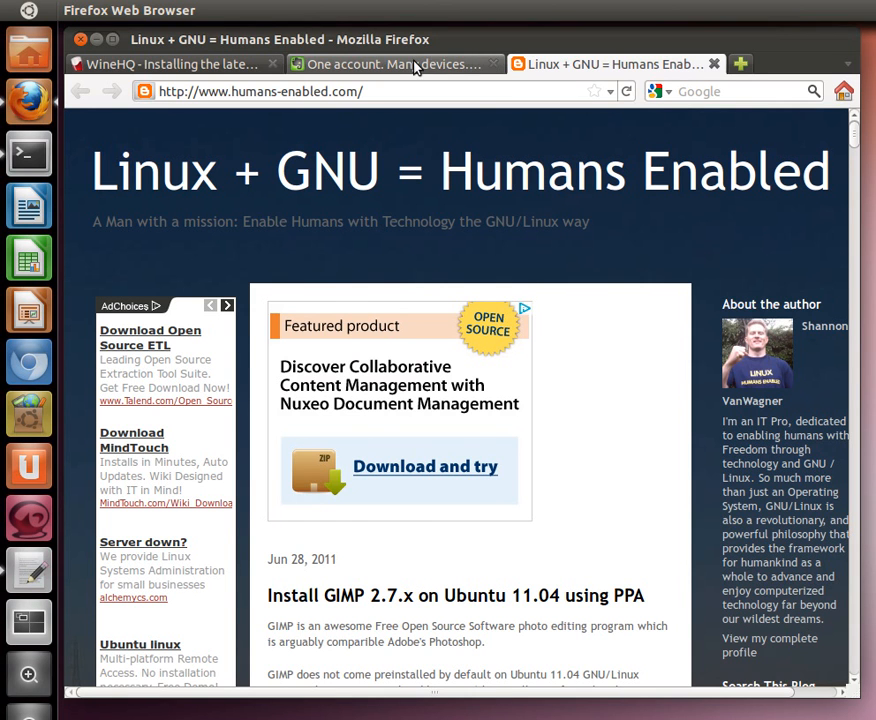
Show Evernote's download page in Firefox, returning to it after the WineHQ tab.
click(390, 63)
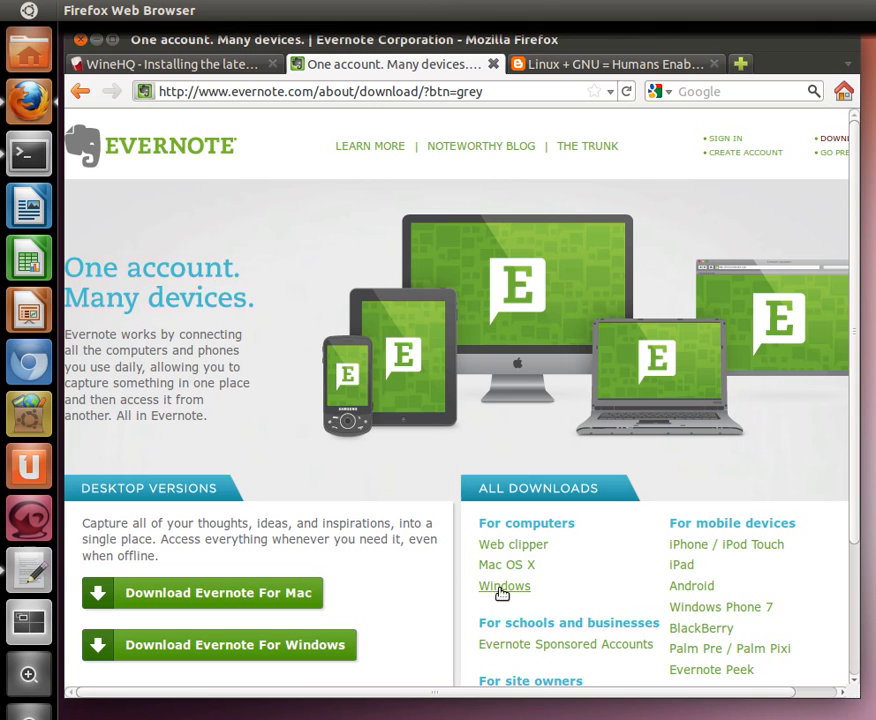
mouse_move(437, 622)
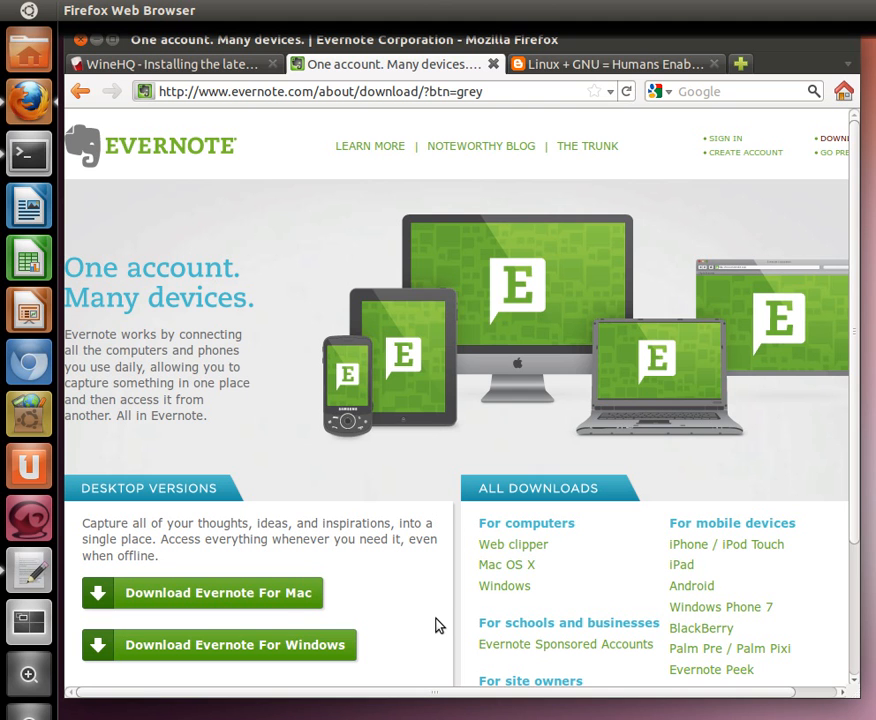
mouse_move(238, 82)
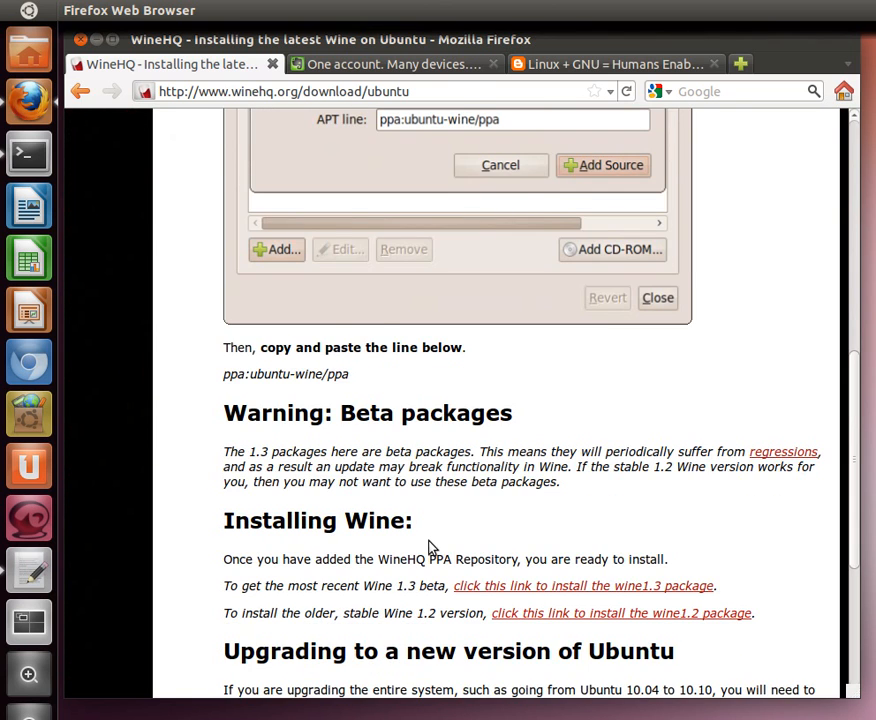
click(390, 64)
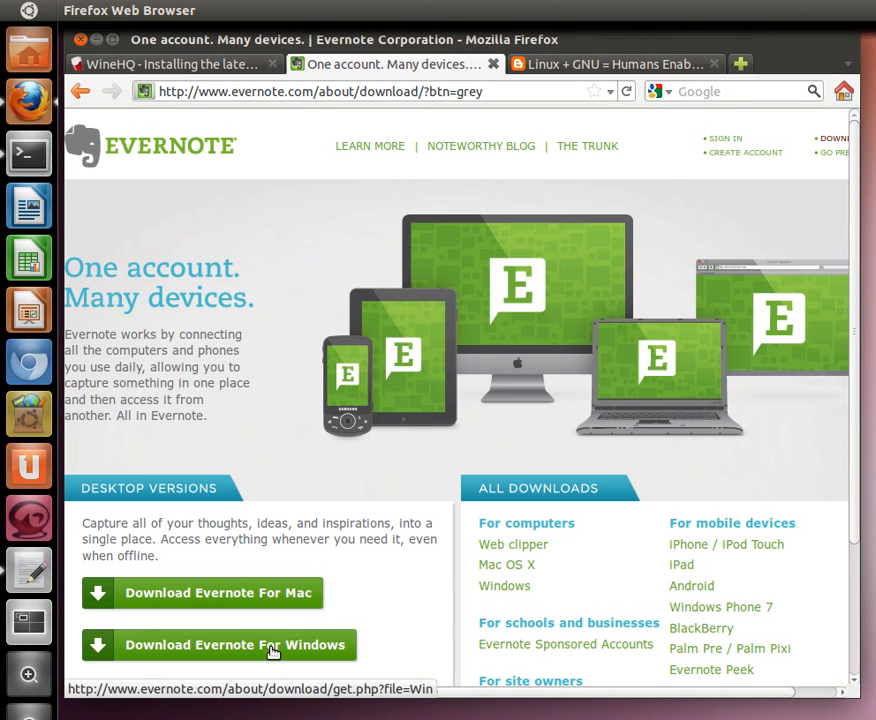
mouse_move(619, 289)
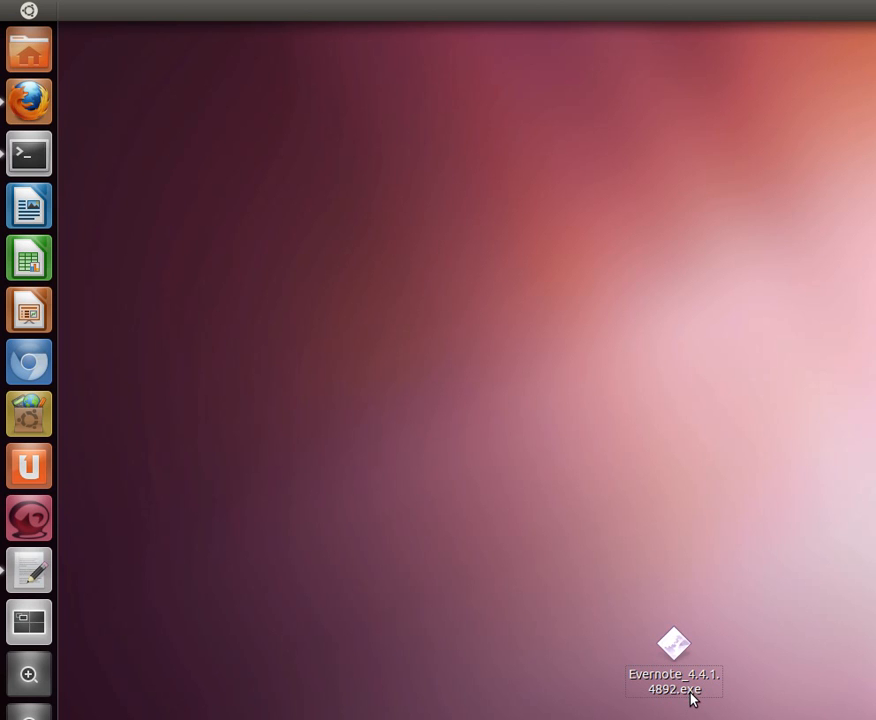
mouse_move(170, 324)
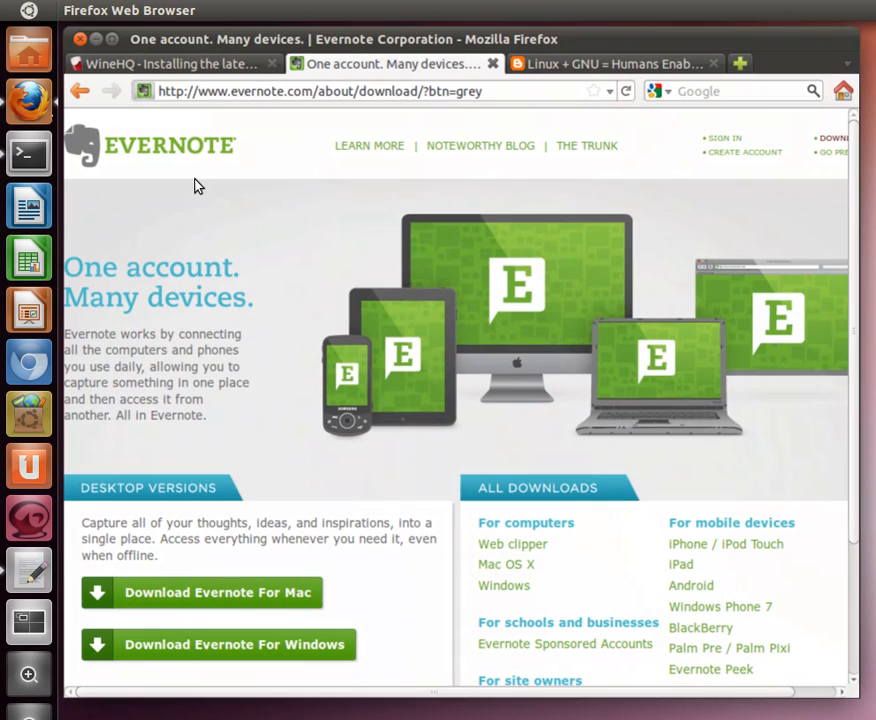
Switch Firefox to the WineHQ 'Installing the latest Wine on Ubuntu' tab.
click(165, 63)
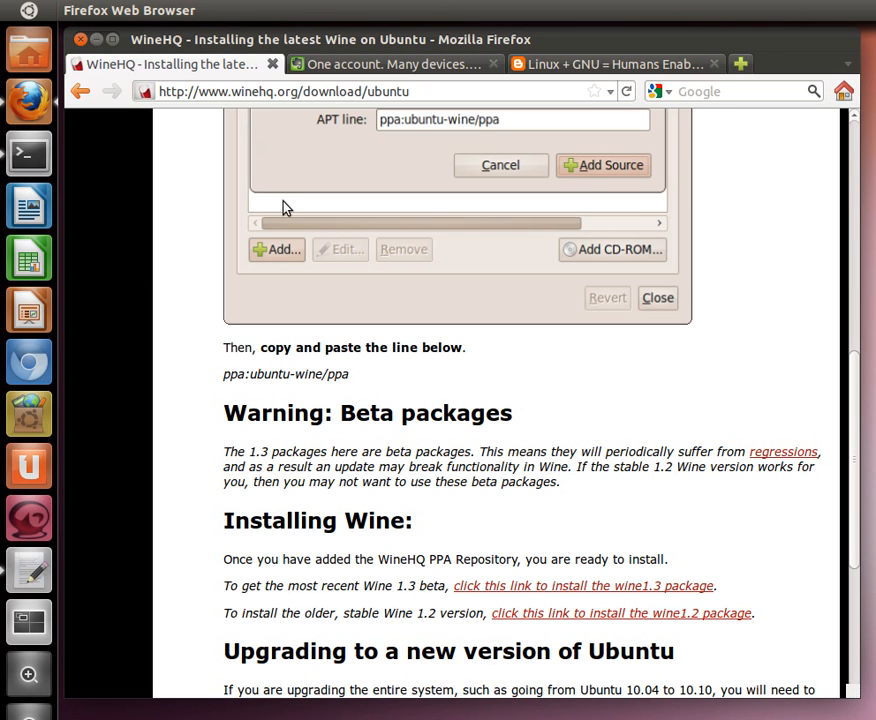
mouse_move(495, 447)
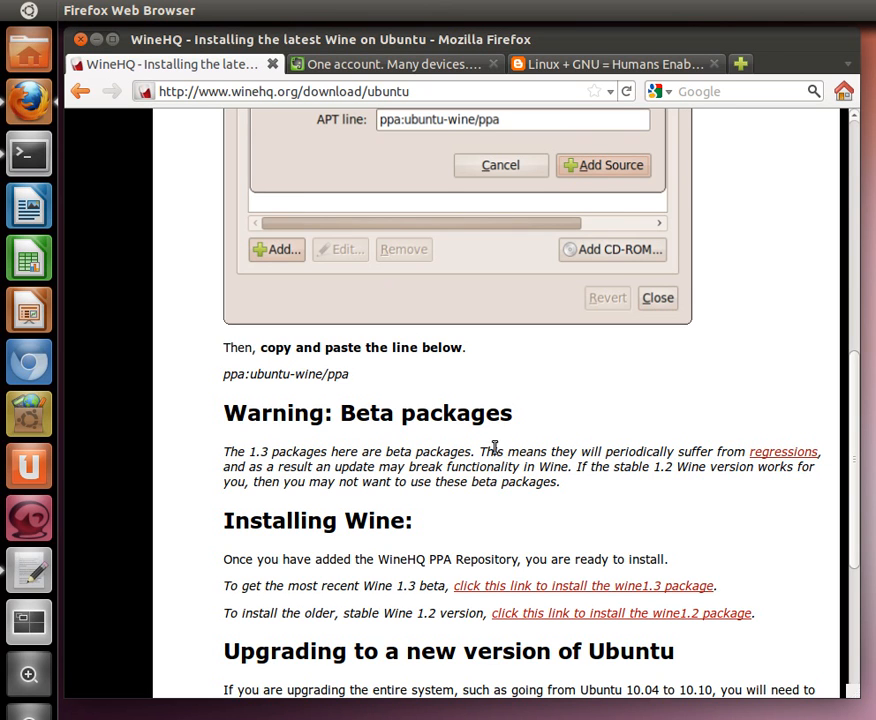
mouse_move(508, 466)
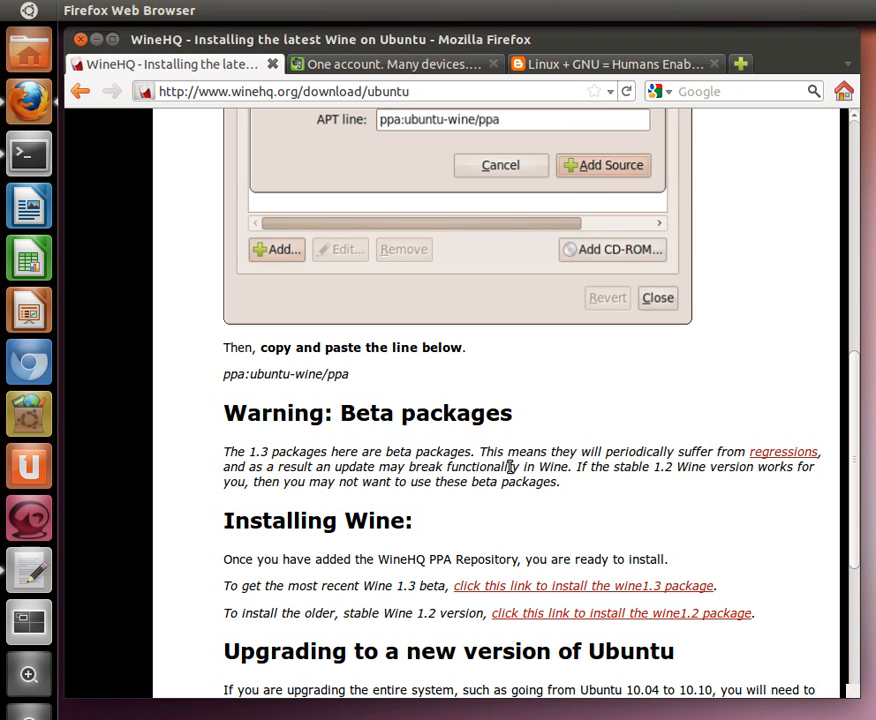
mouse_move(227, 297)
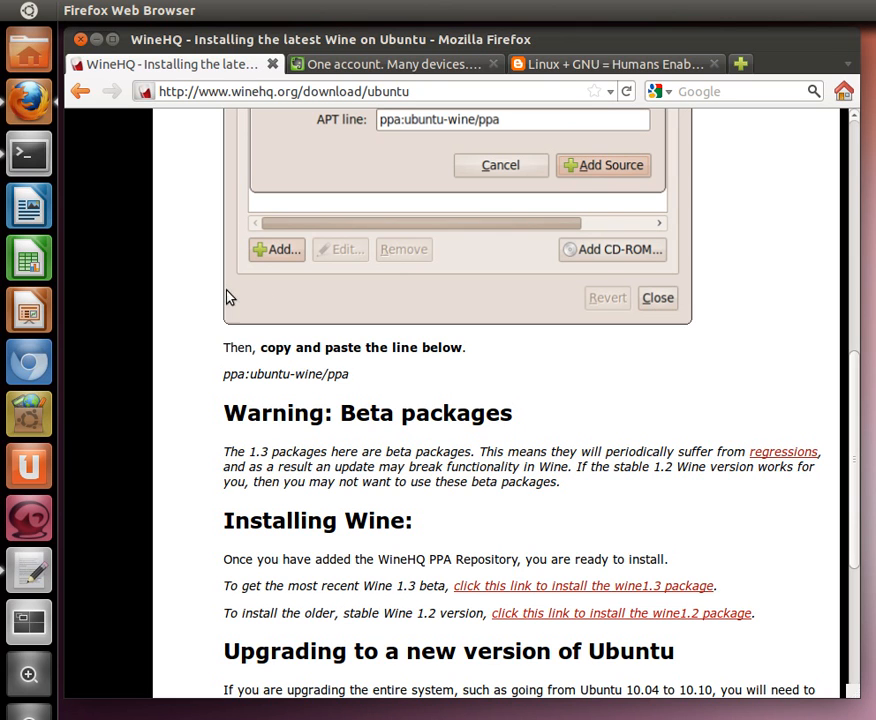
mouse_move(28, 153)
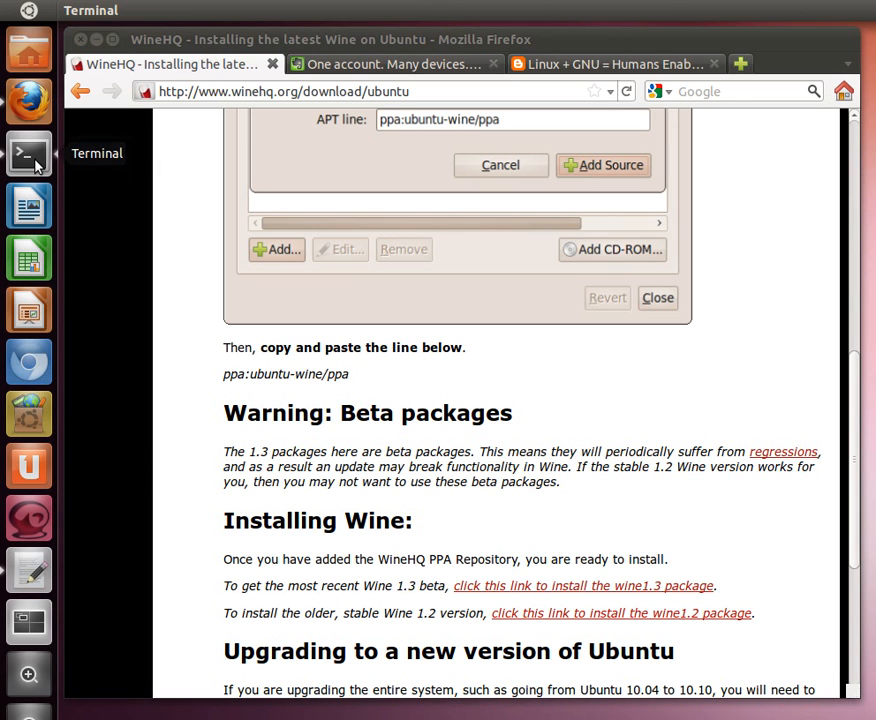
Open a Terminal and type 'sudo apt-add-repository'.
click(28, 153)
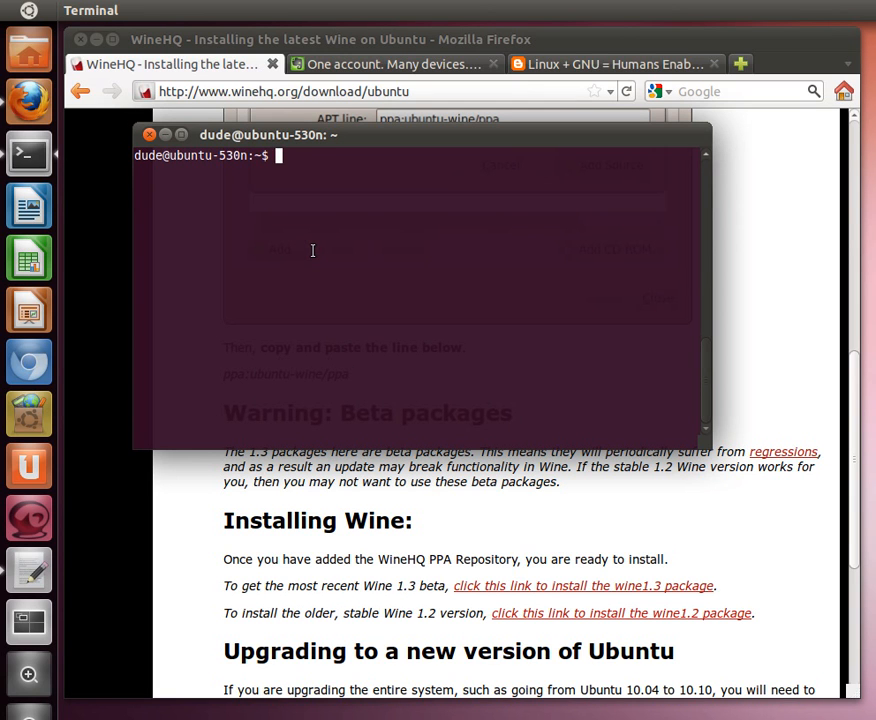
text(sudo)
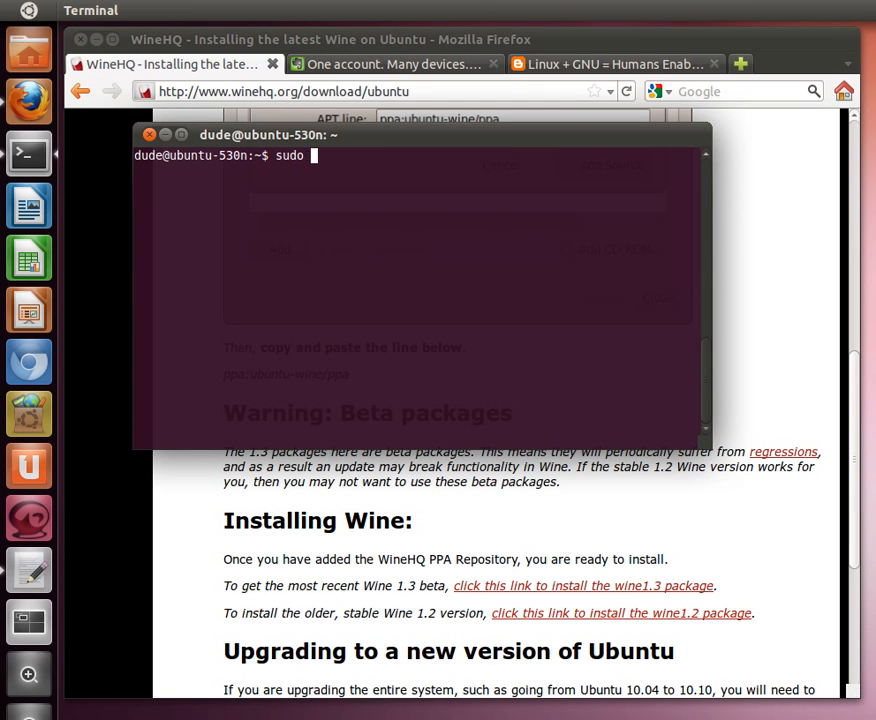
text(apt-)
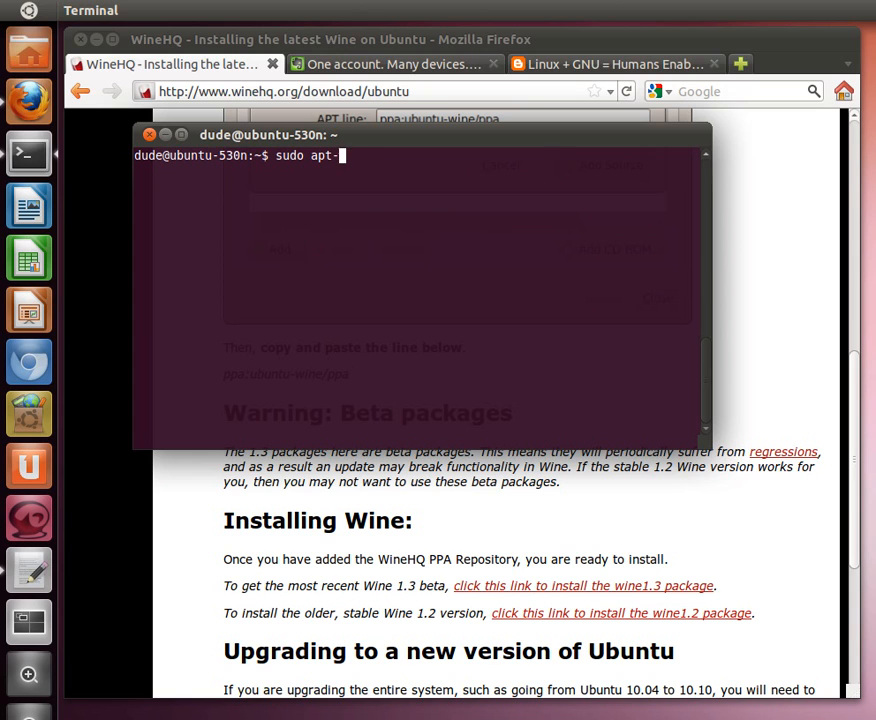
text(add-rep)
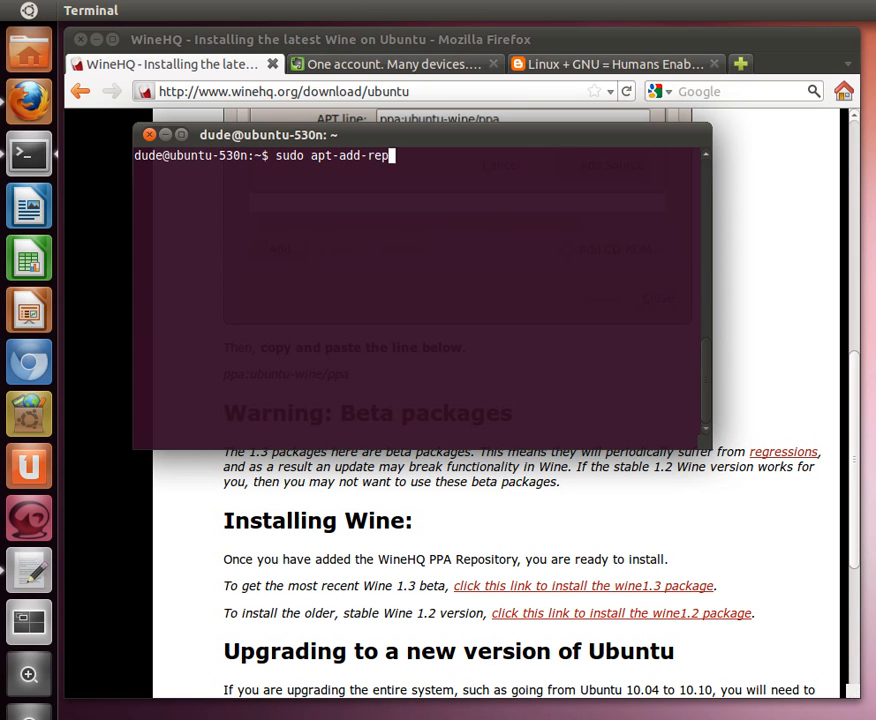
text(ository)
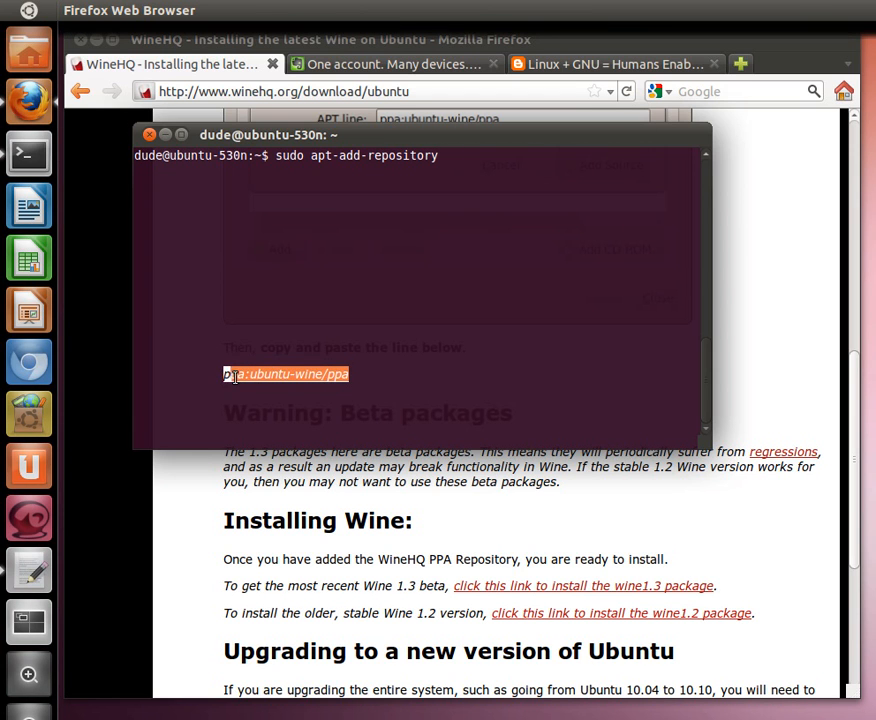
Copy the ppa:ubuntu-wine/ppa line from the WineHQ page and paste it into the command.
right_click(286, 374)
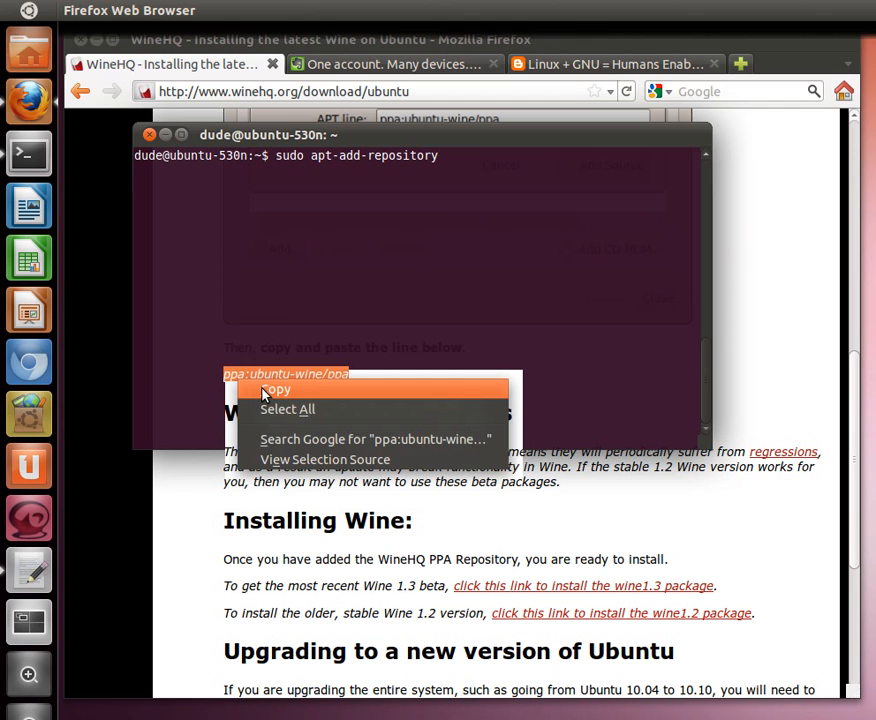
click(275, 389)
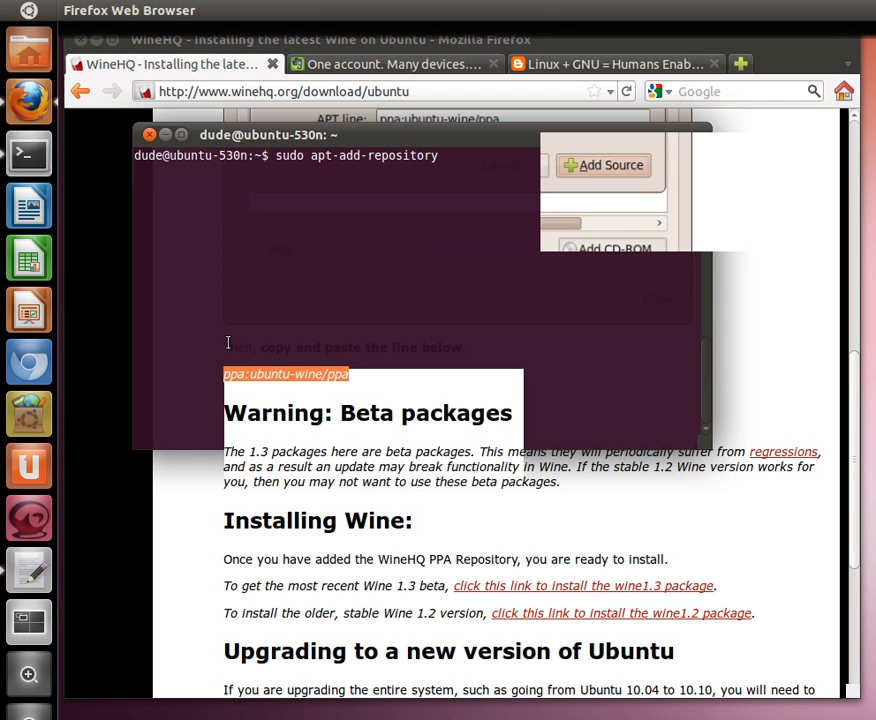
mouse_move(28, 154)
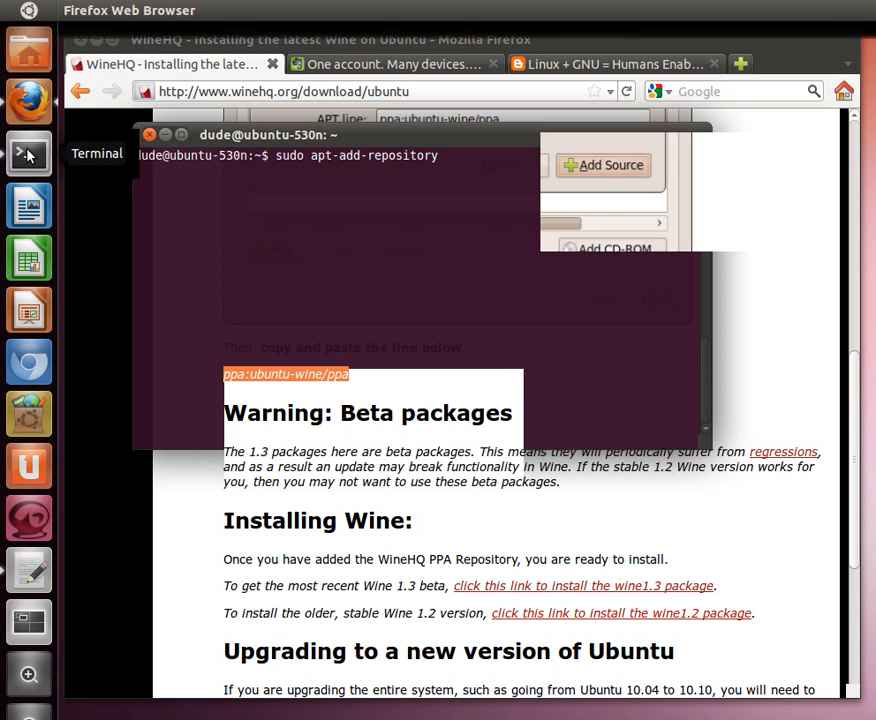
right_click(400, 300)
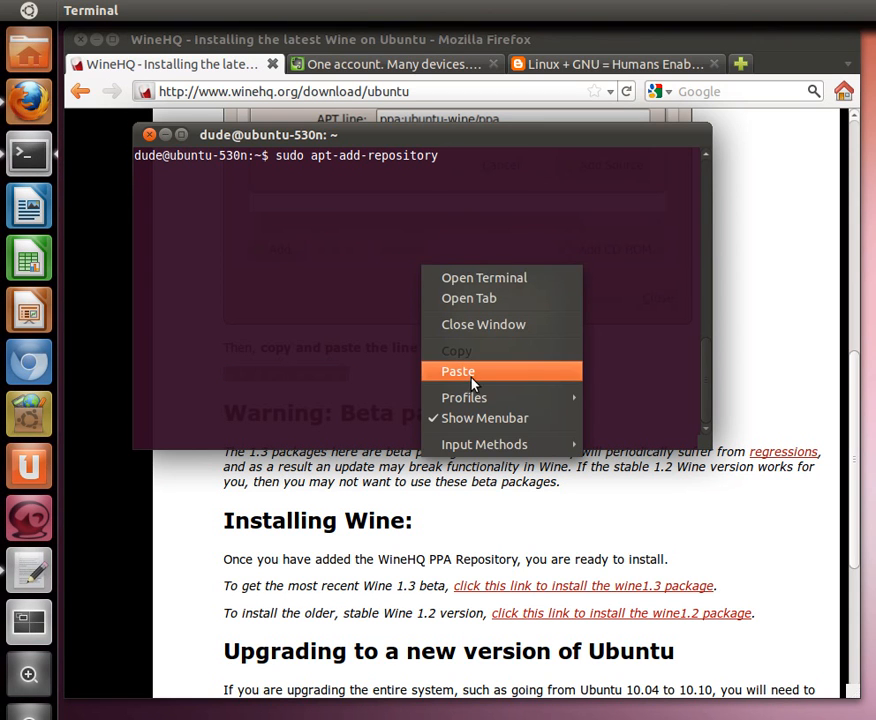
click(457, 371)
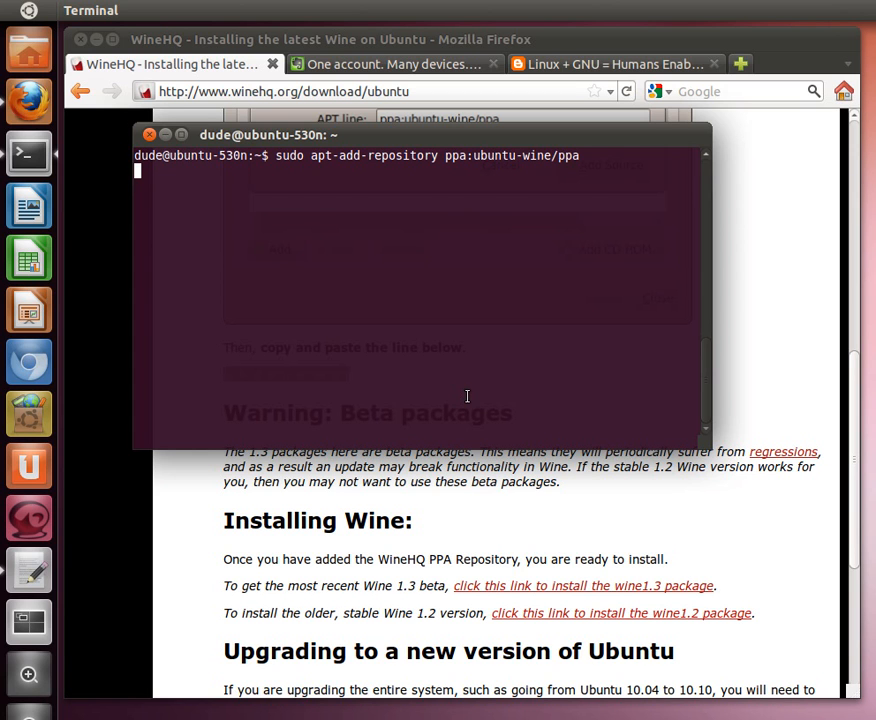
Run the repository command, then type 'sudo apt-get update && sudo apt-get install wine1.3'.
key(Return)
text(sudo apt-get)
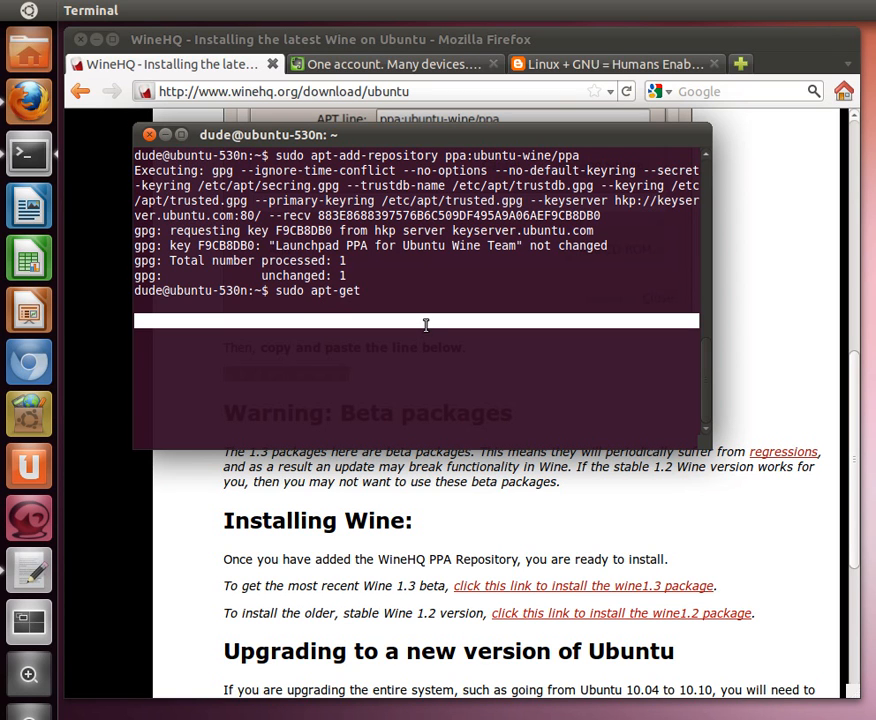
text(upda)
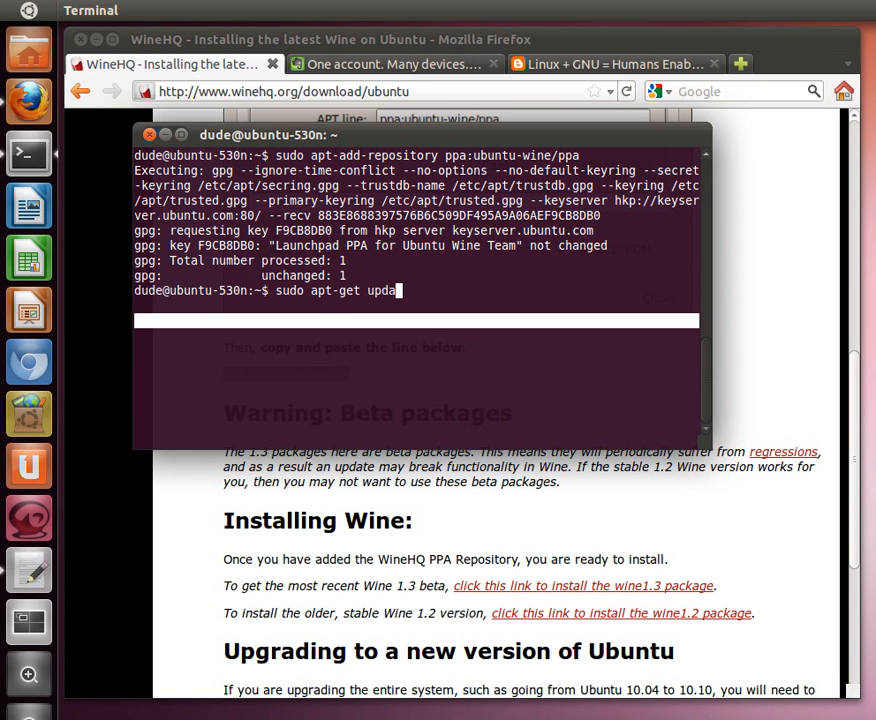
text(te)
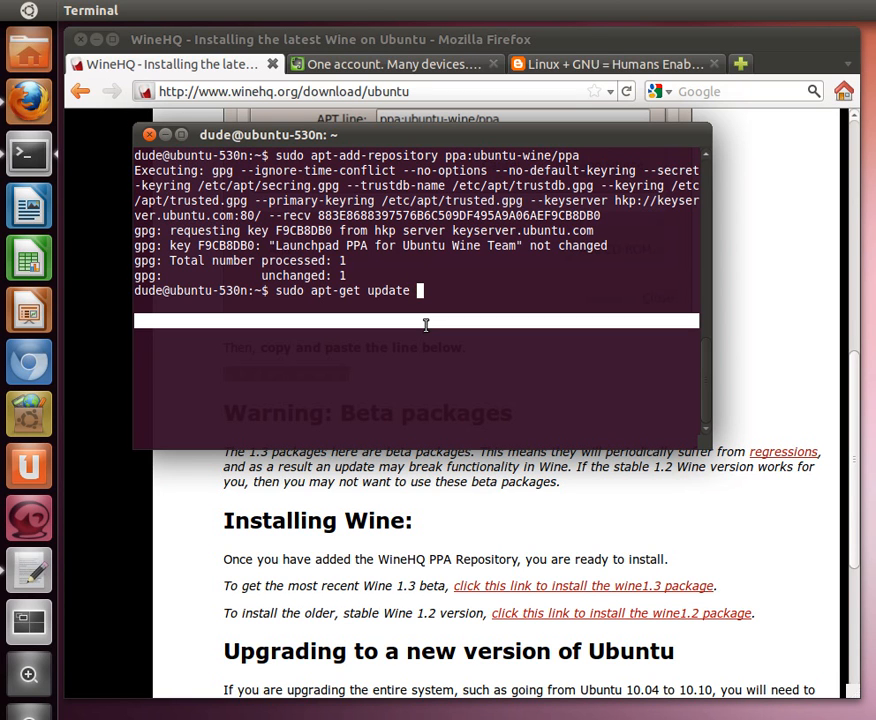
text(&&)
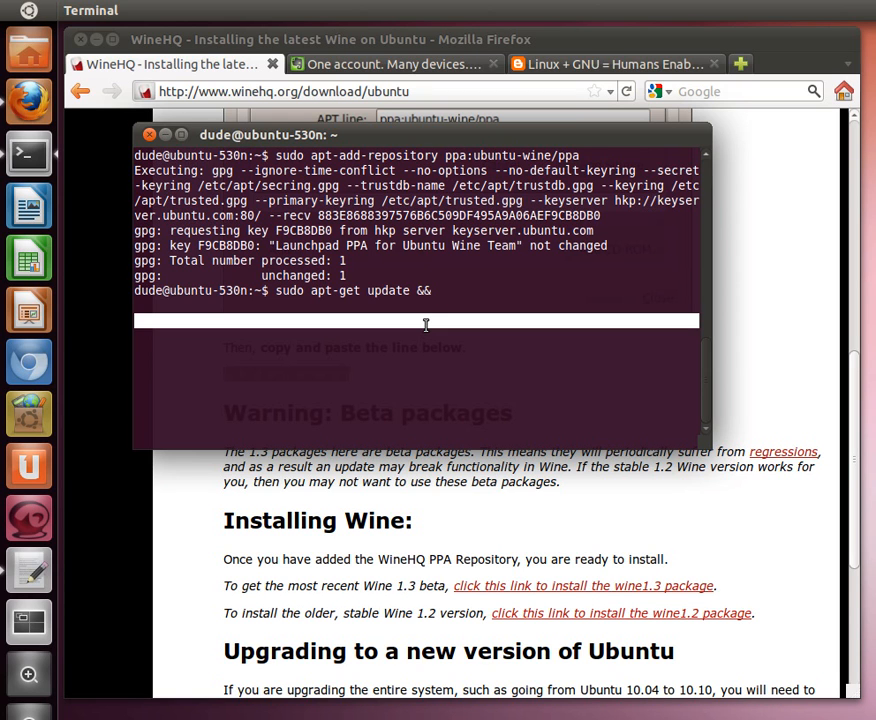
text(sudo apt-ge)
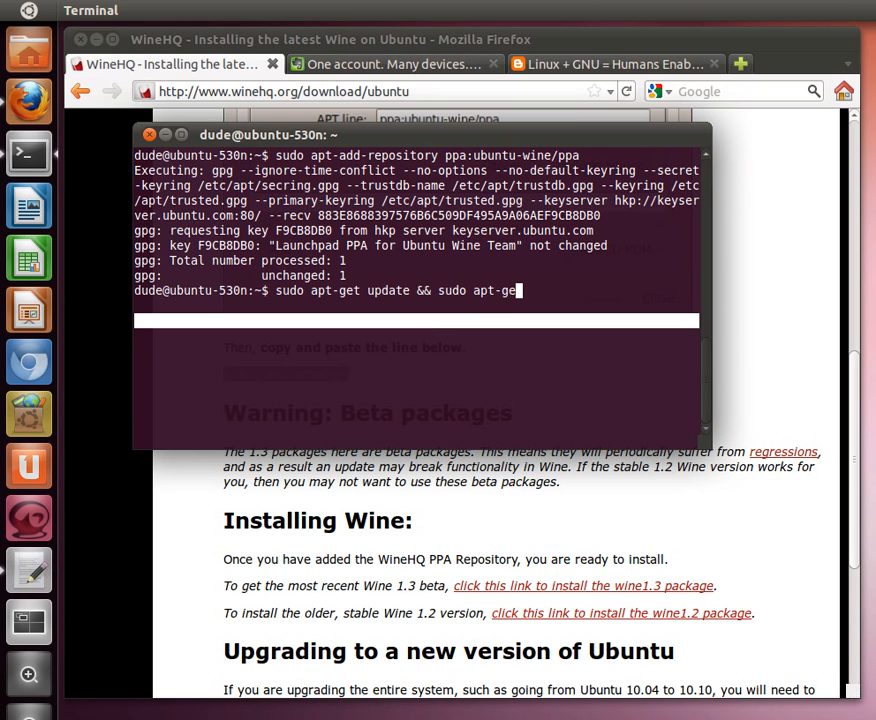
text(insta)
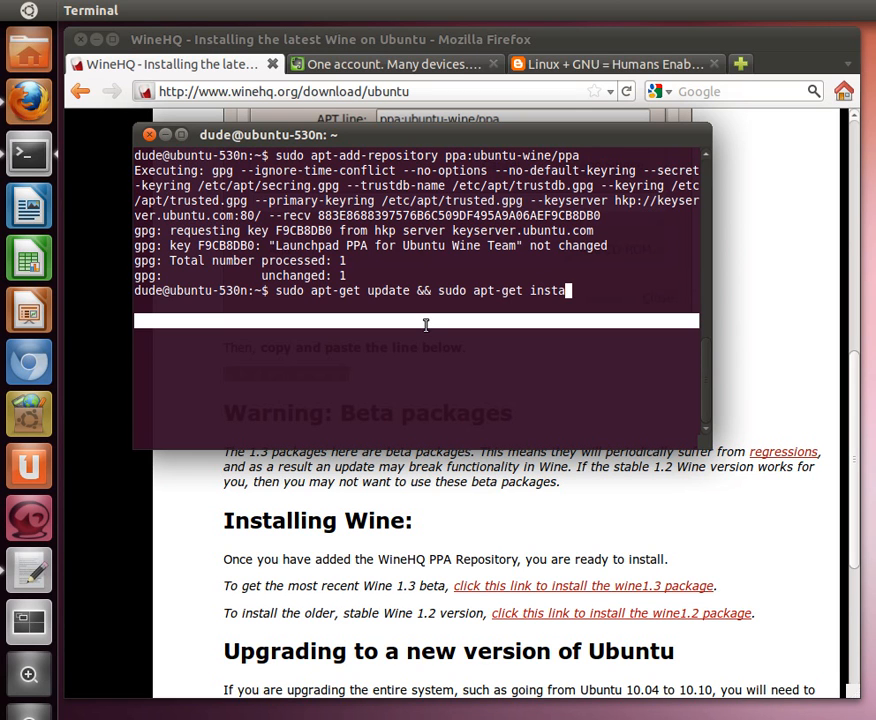
text(ll)
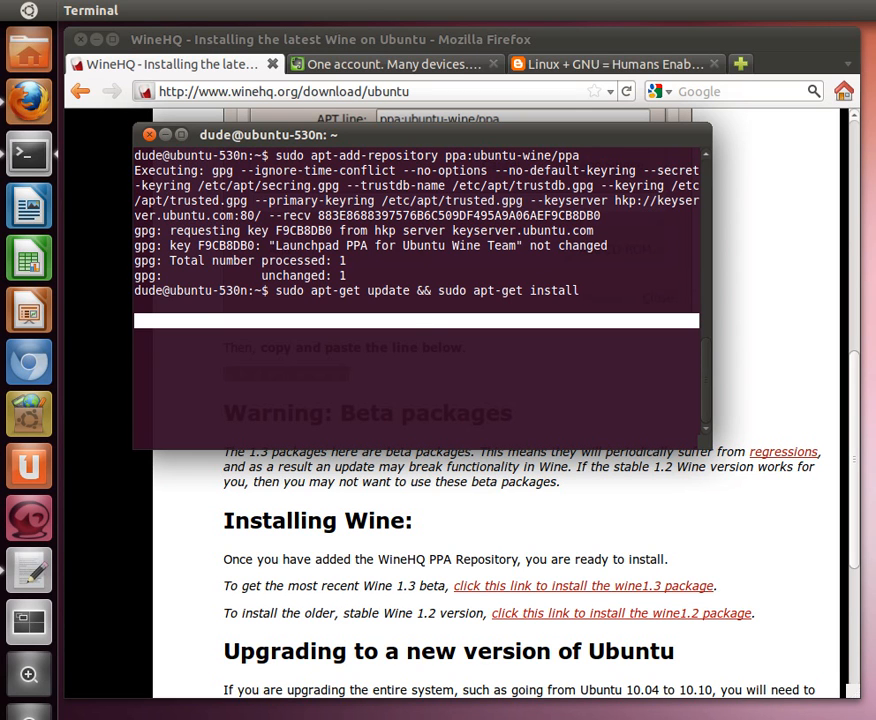
text(wine1.)
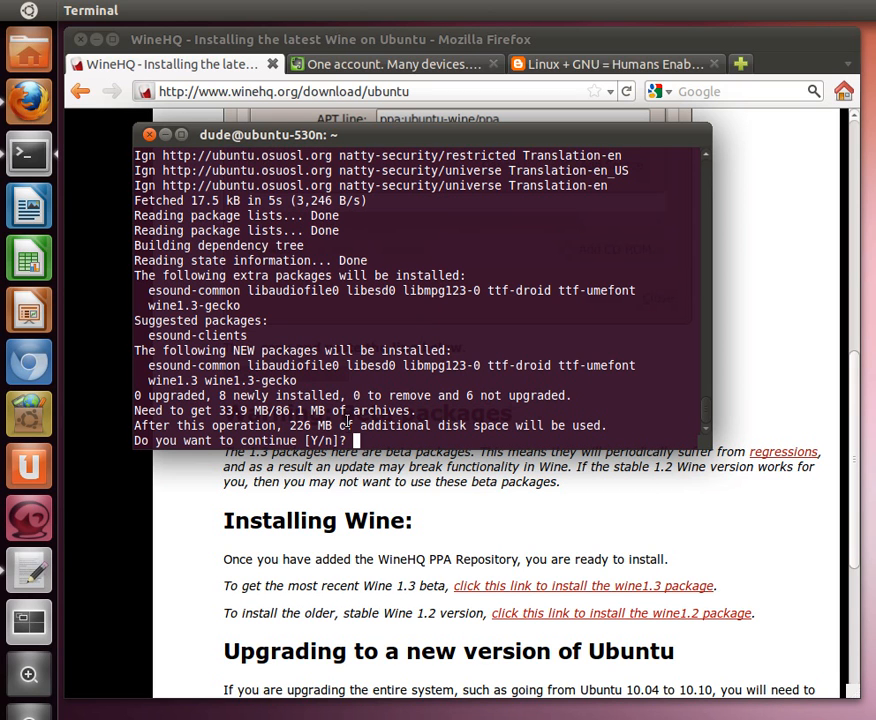
Highlight the package summary and wine1.3-gecko extra, then confirm the installation with y.
double_click(388, 395)
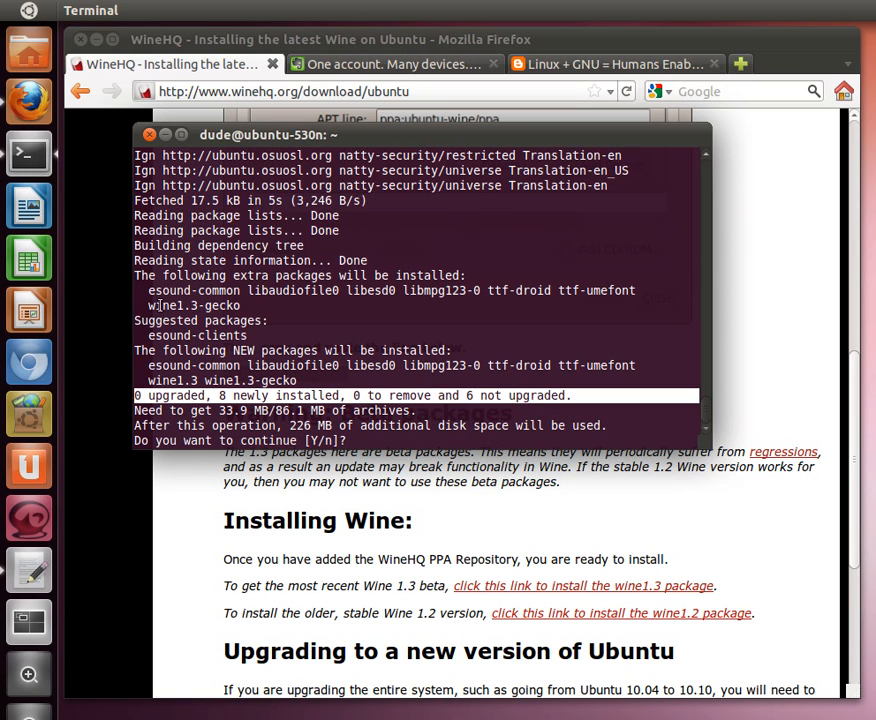
double_click(192, 305)
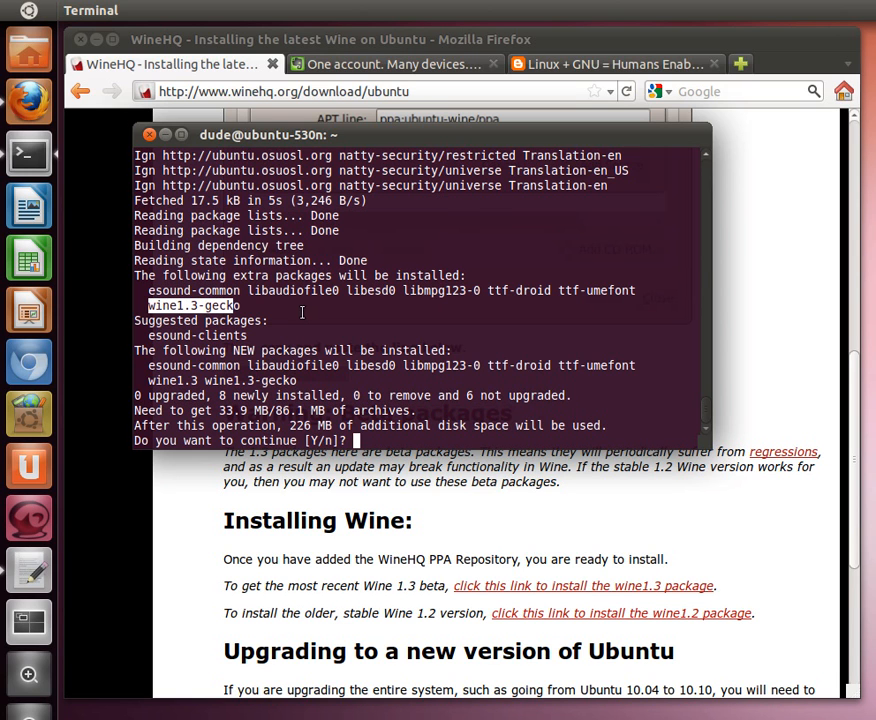
mouse_move(290, 340)
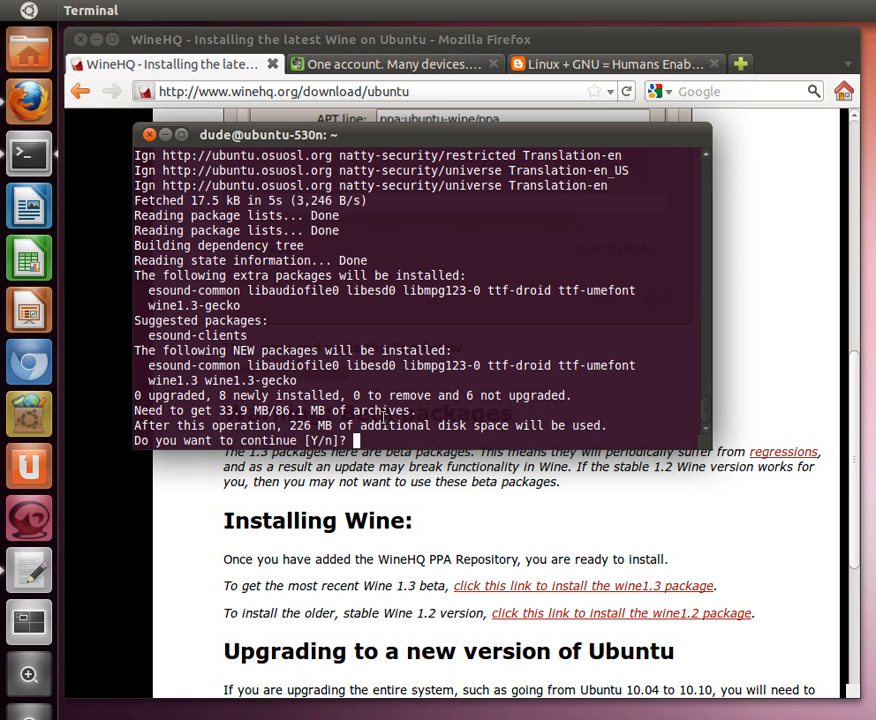
text(y)
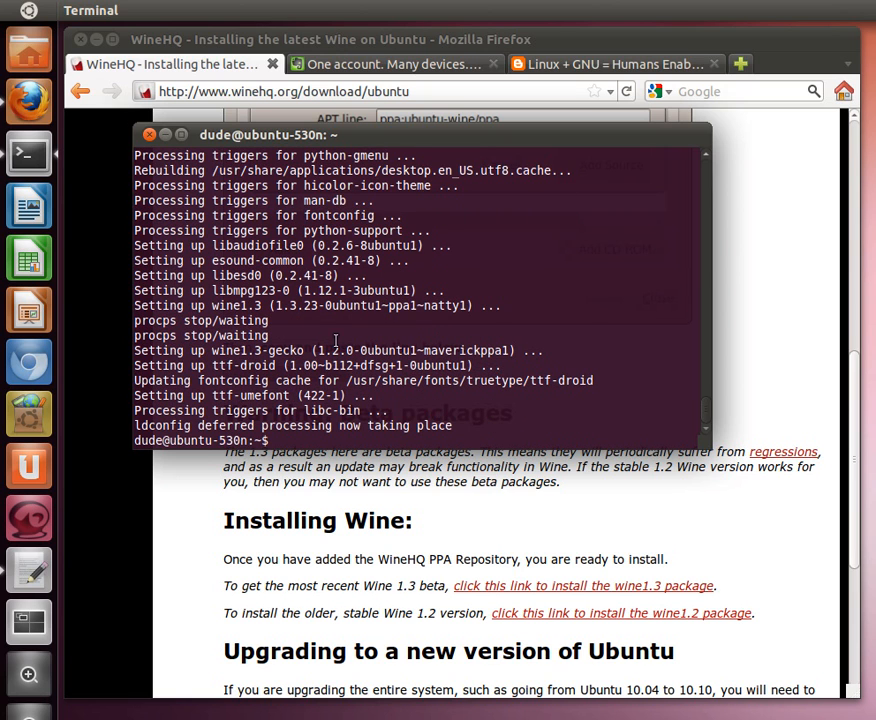
mouse_move(283, 440)
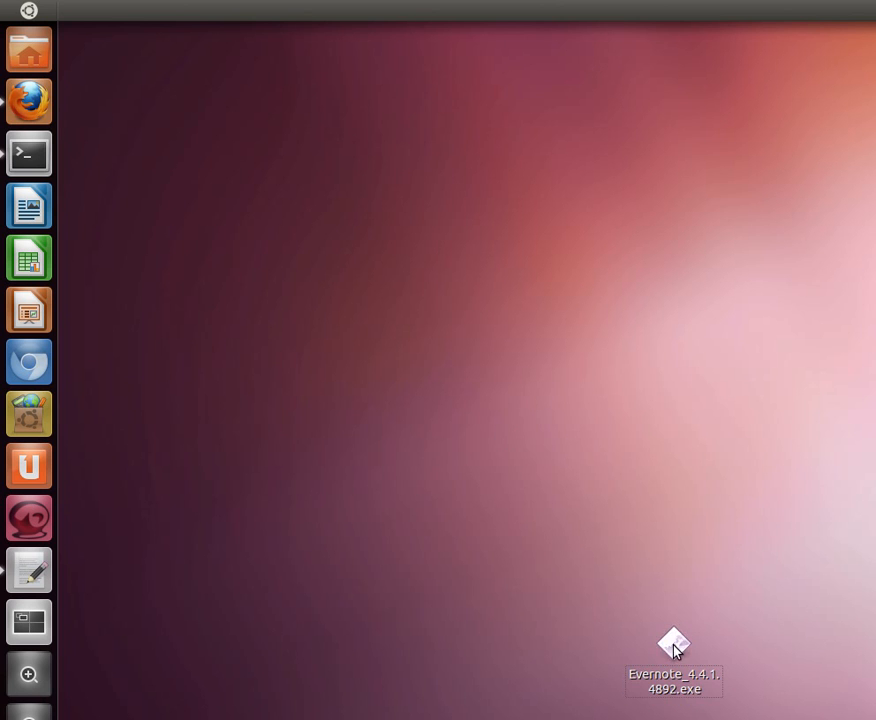
Show the open-with options for Evernote_4.4.1.4892.exe on the desktop.
right_click(673, 643)
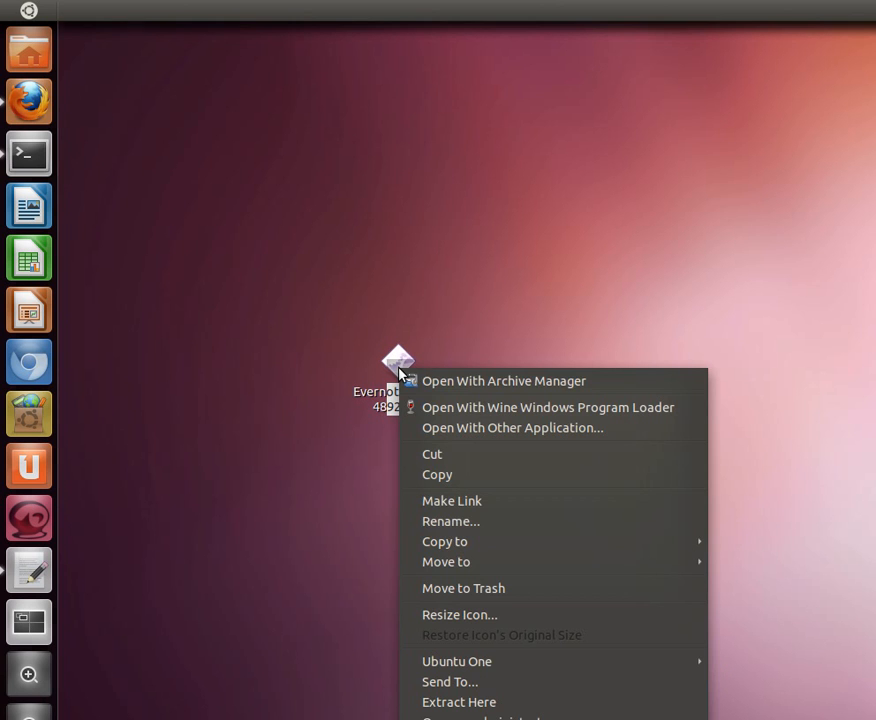
mouse_move(548, 407)
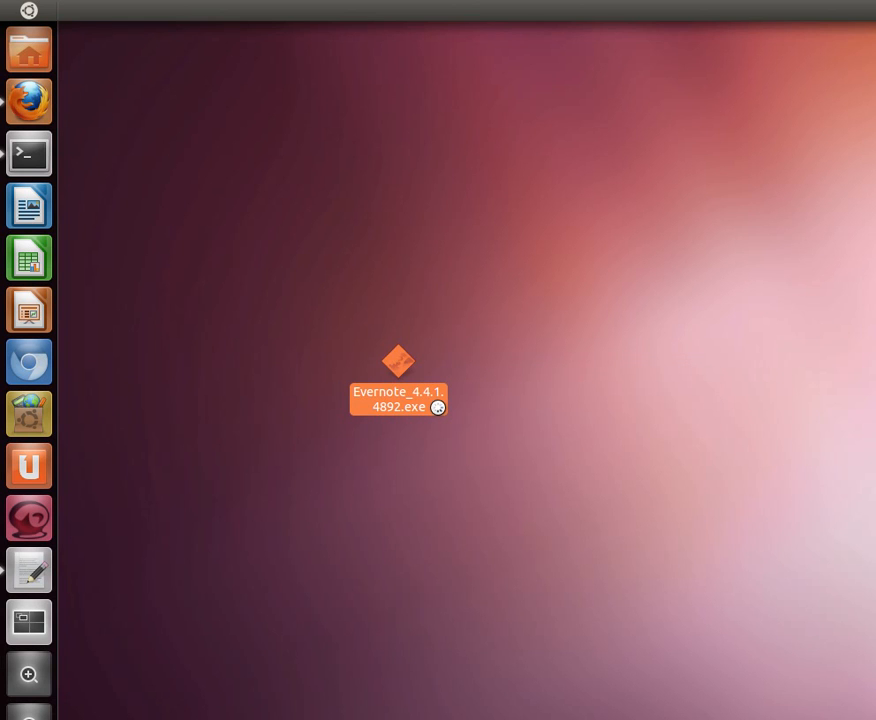
mouse_move(500, 443)
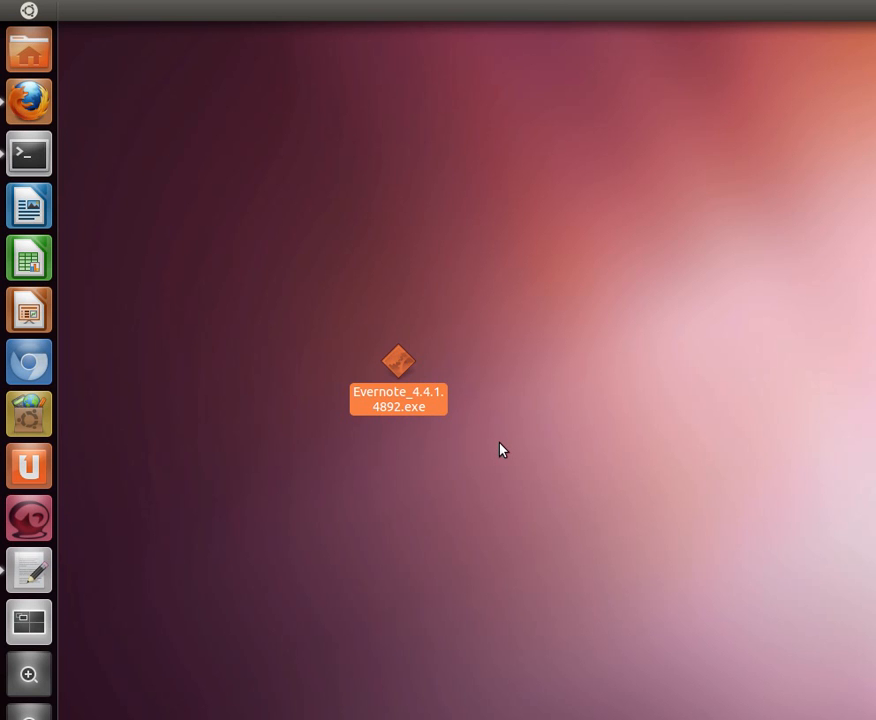
Run Install in the Evernote 4.4.1 setup wizard, then Finish it.
double_click(398, 390)
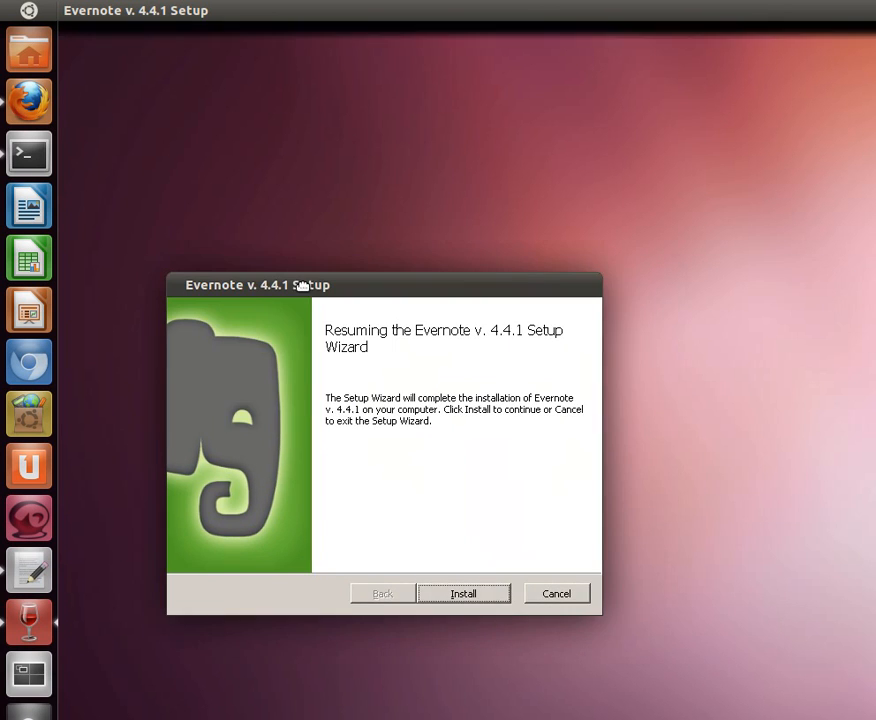
click(463, 593)
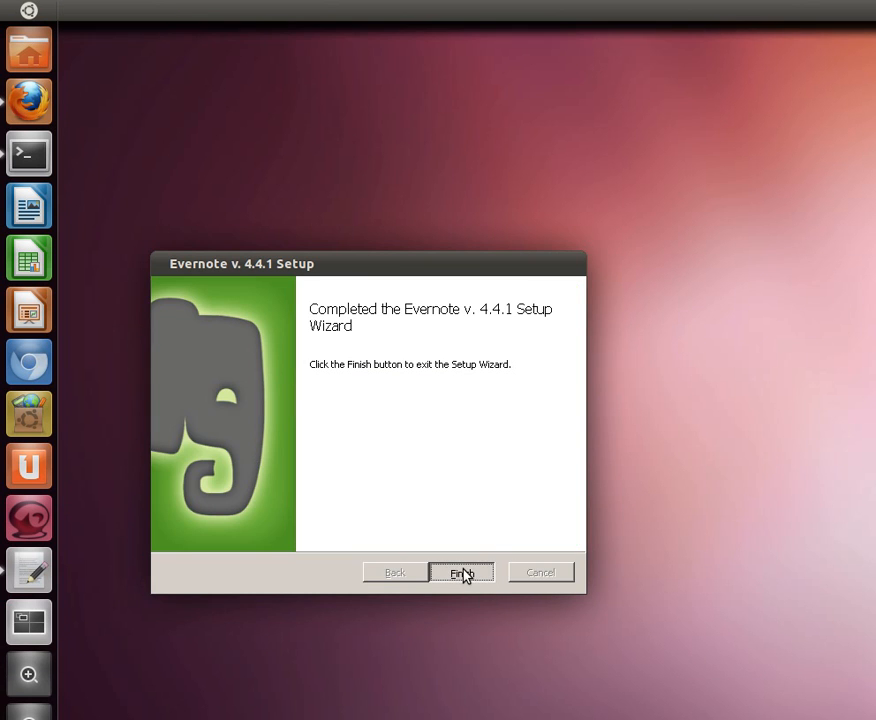
click(462, 572)
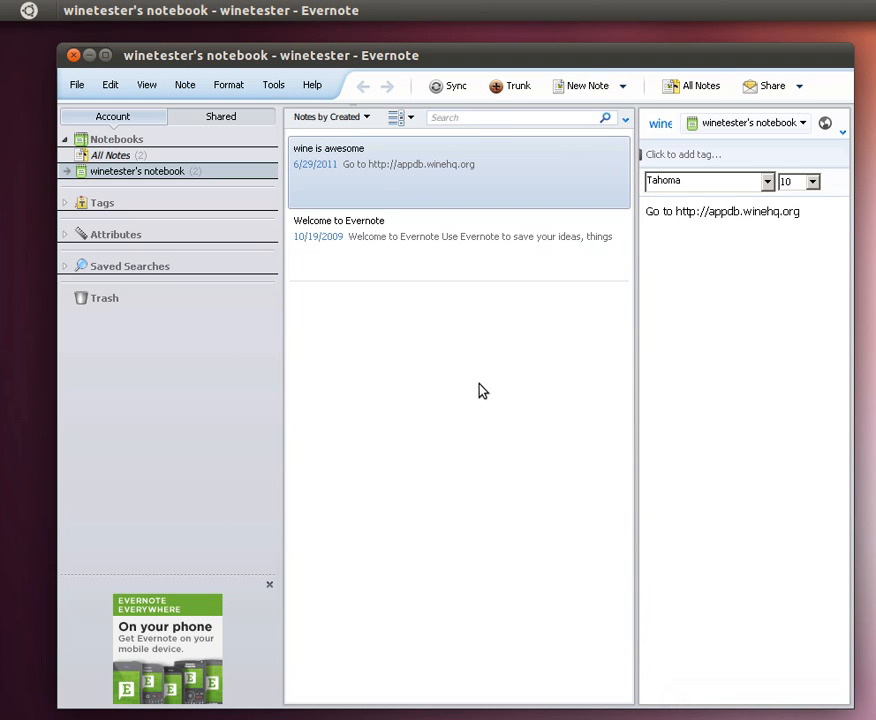
mouse_move(440, 425)
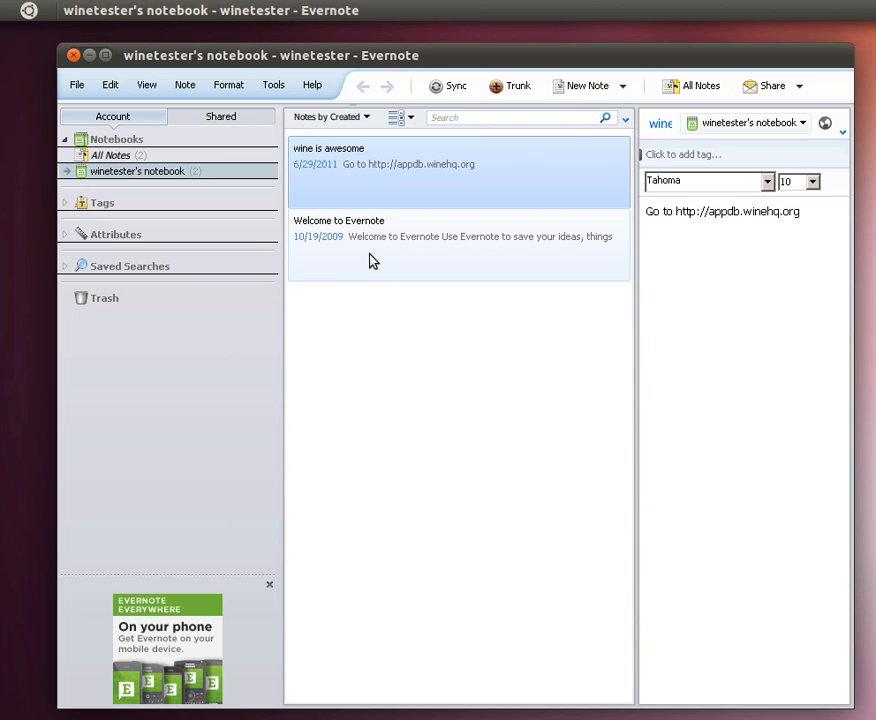
Add the line 'check your program compatibility for wine' to the 'wine is awesome' note.
double_click(328, 148)
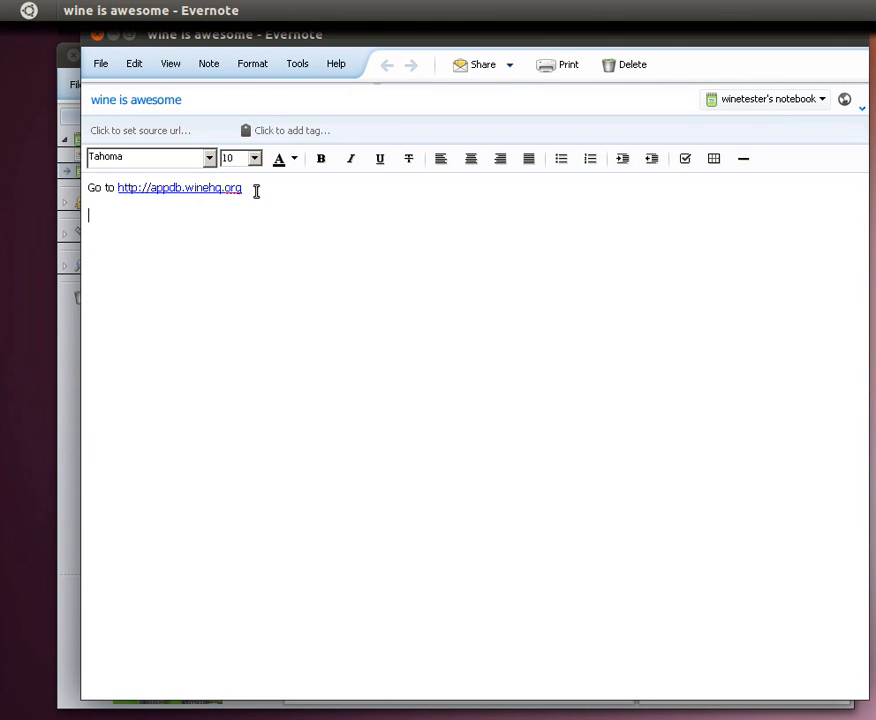
text(check)
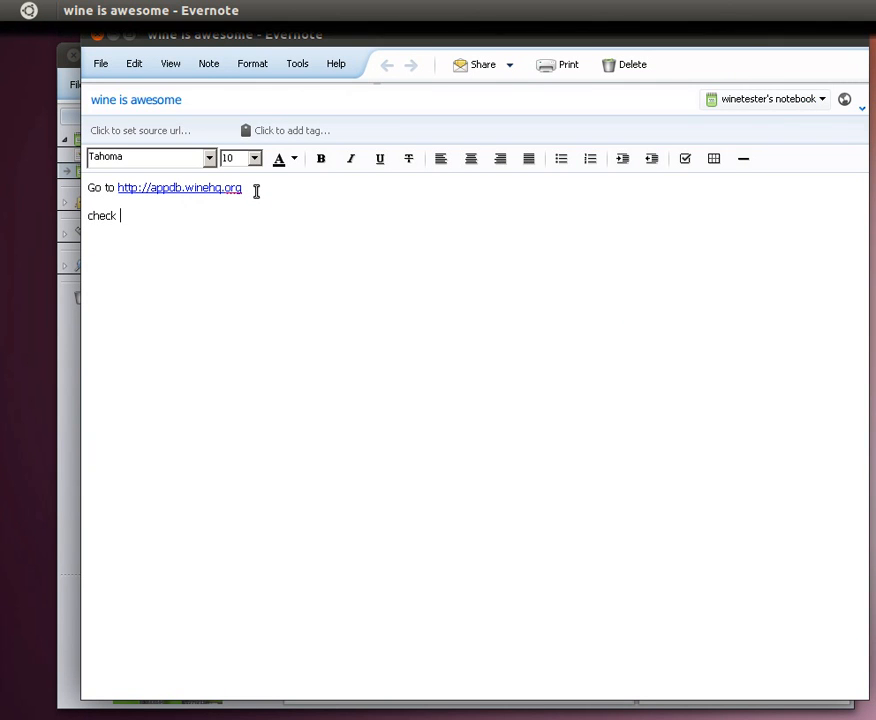
text(your pgr)
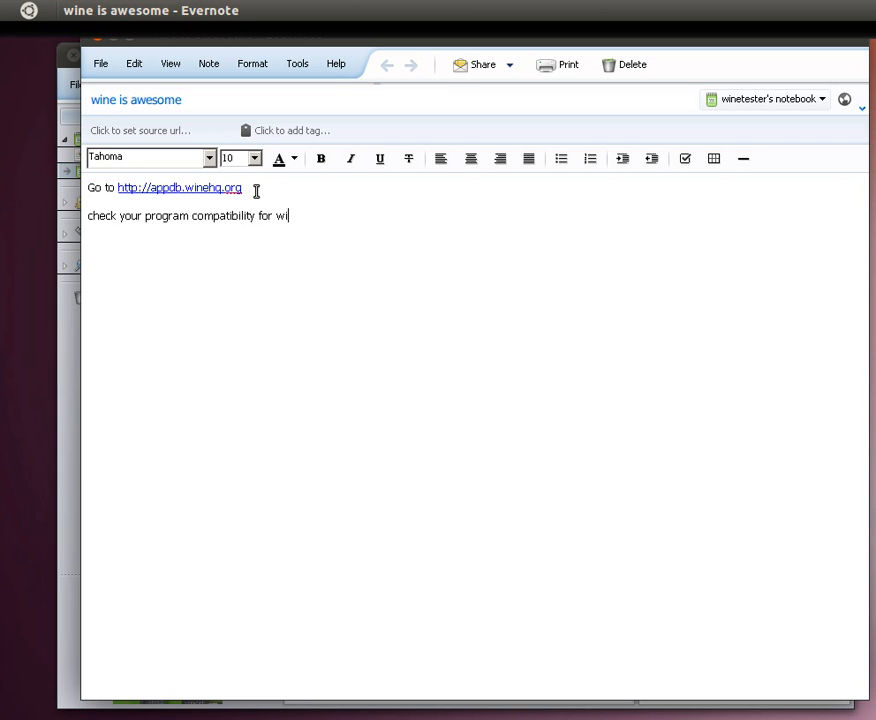
text(ne)
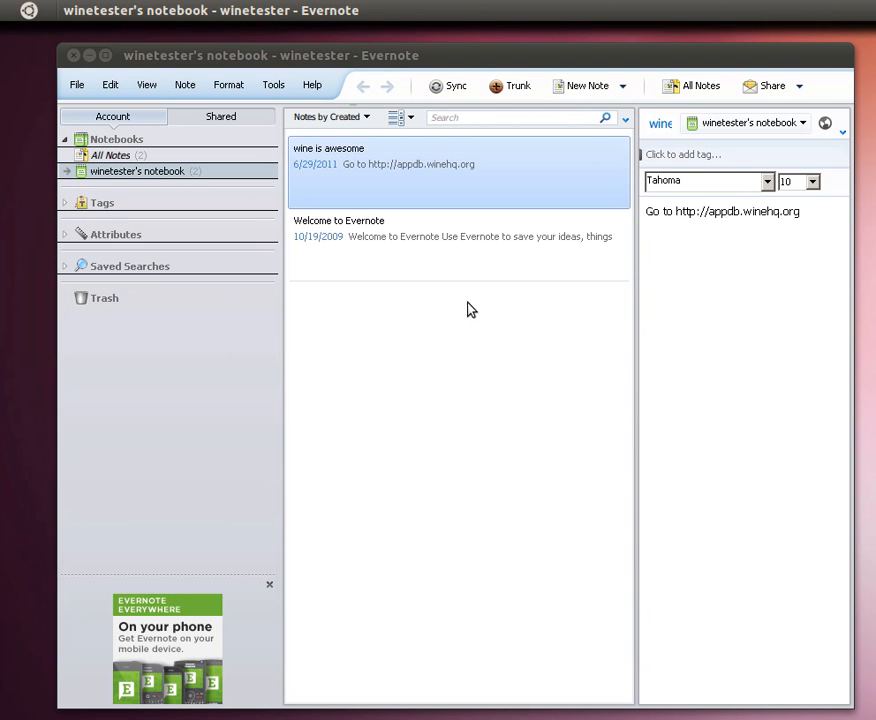
text(check your program compatibility for wine)
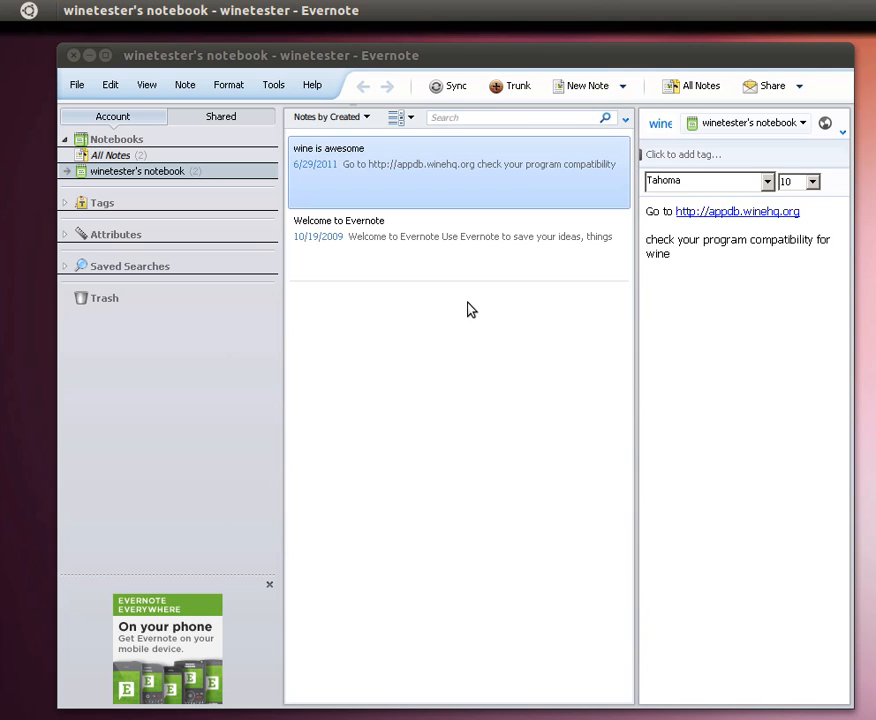